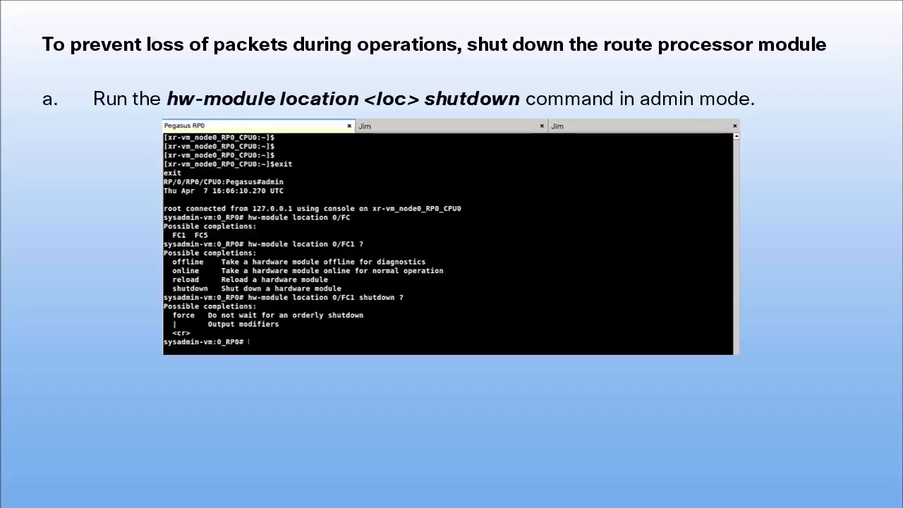
type("hw-module loc")
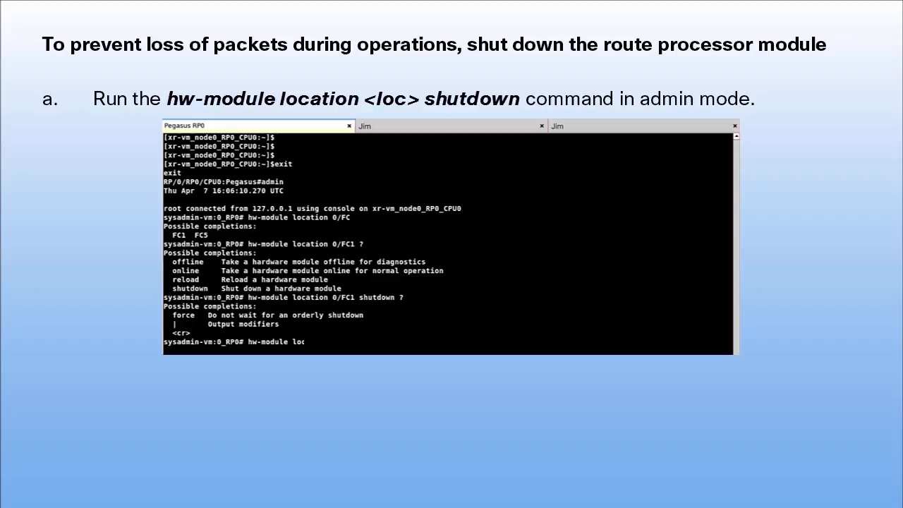